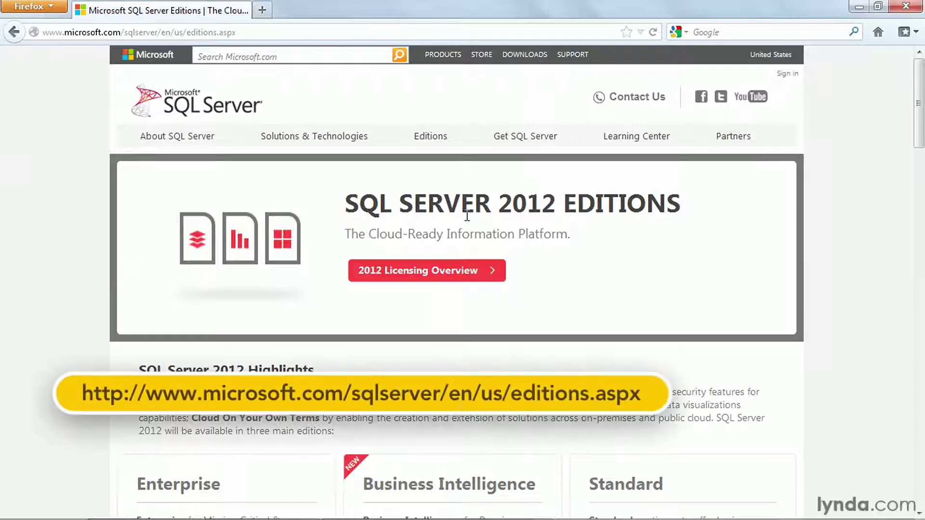
scroll("down", 3)
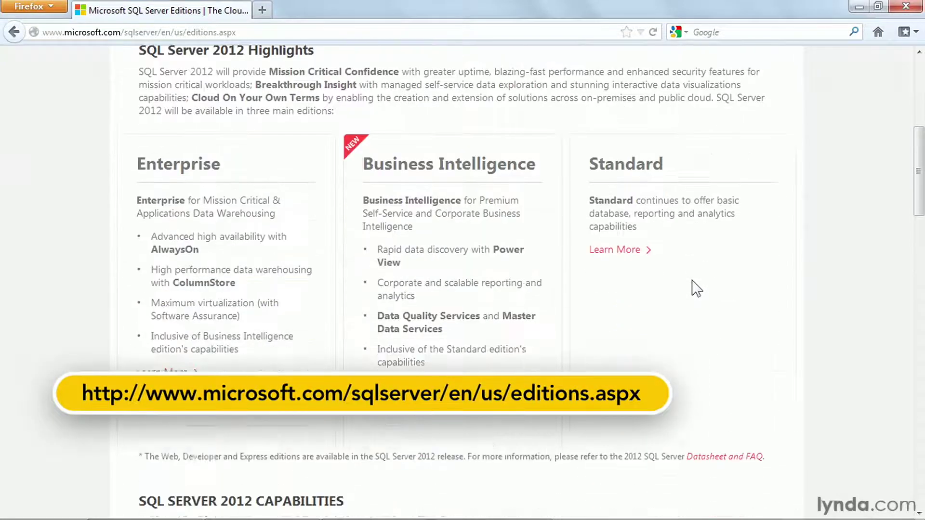
scroll("down", 3)
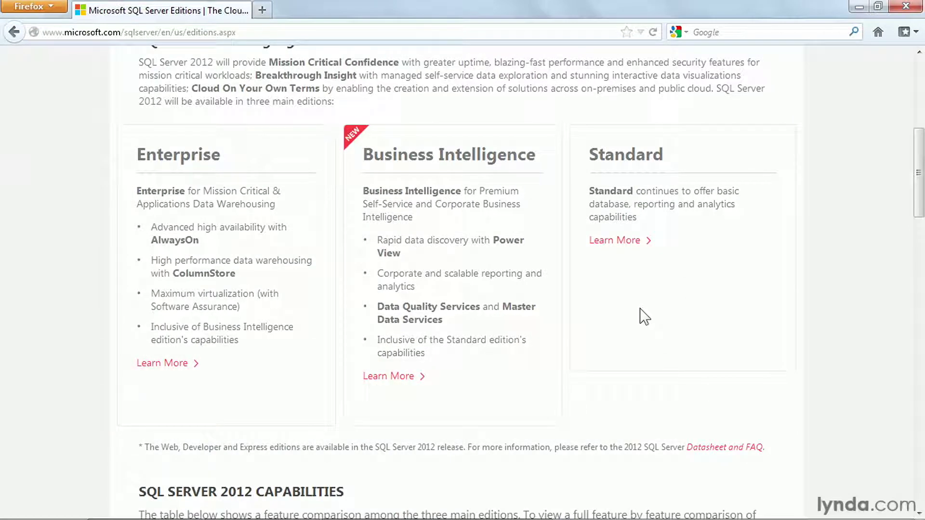
mouse_move(816, 346)
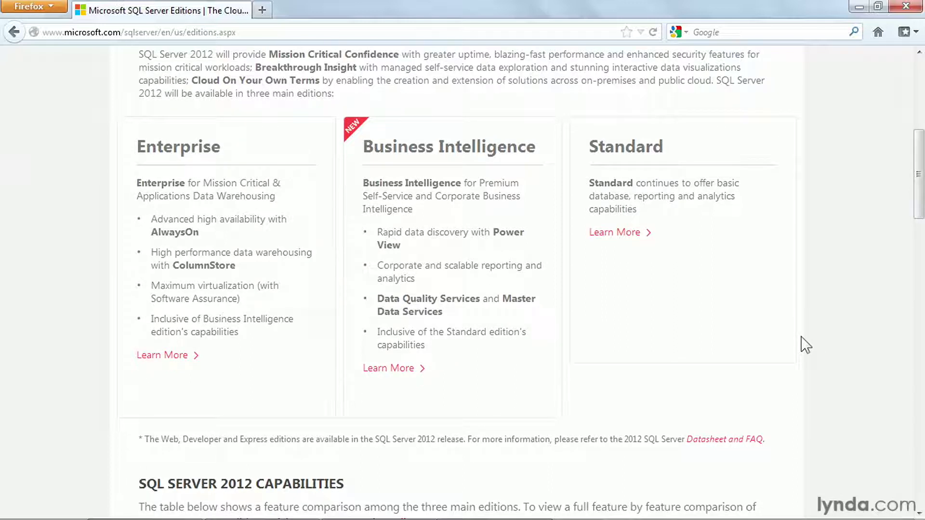
scroll("down", 3)
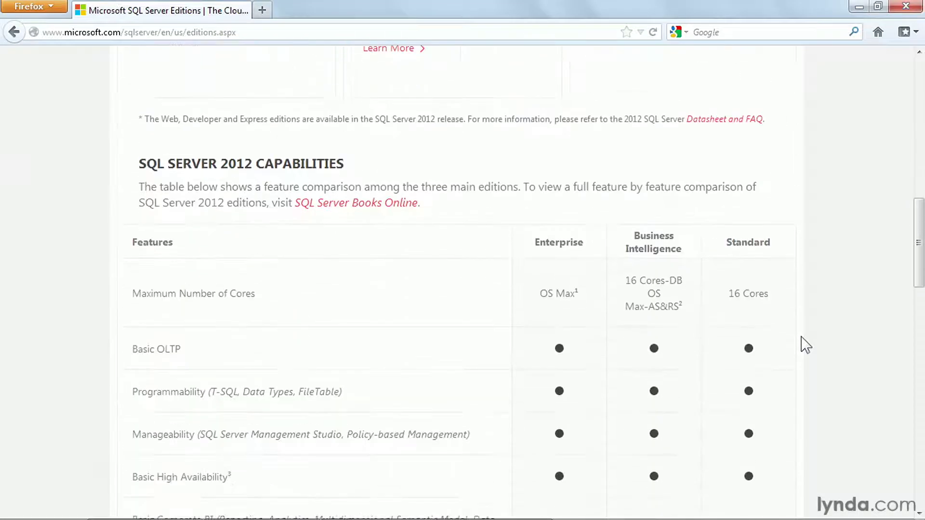
scroll("down", 3)
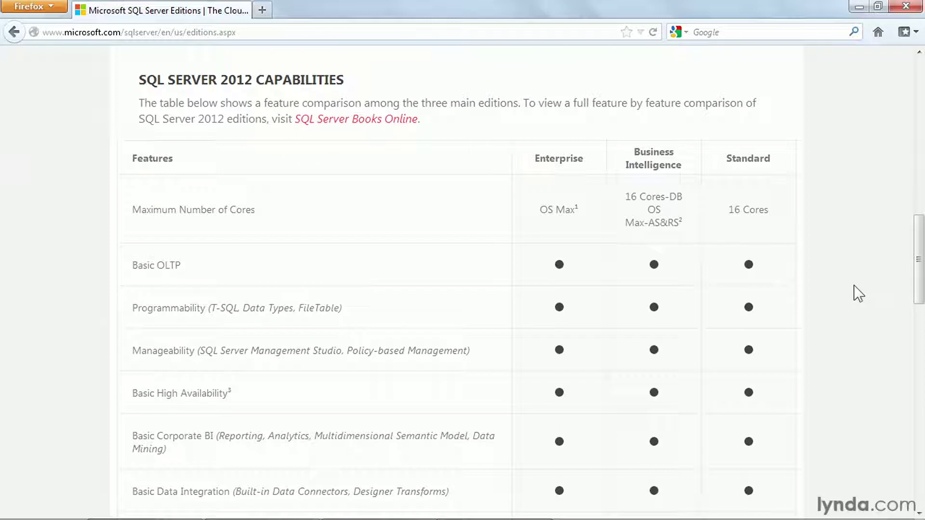
mouse_move(842, 273)
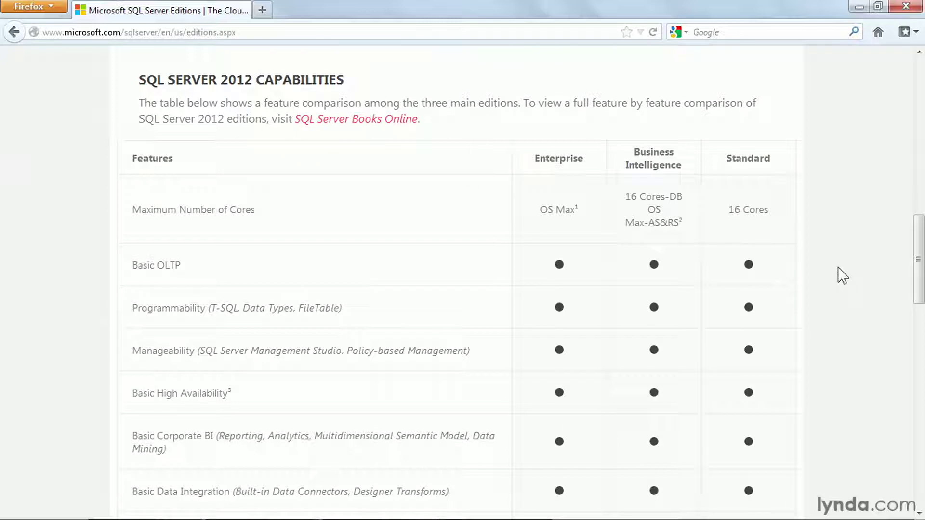
scroll("down", 3)
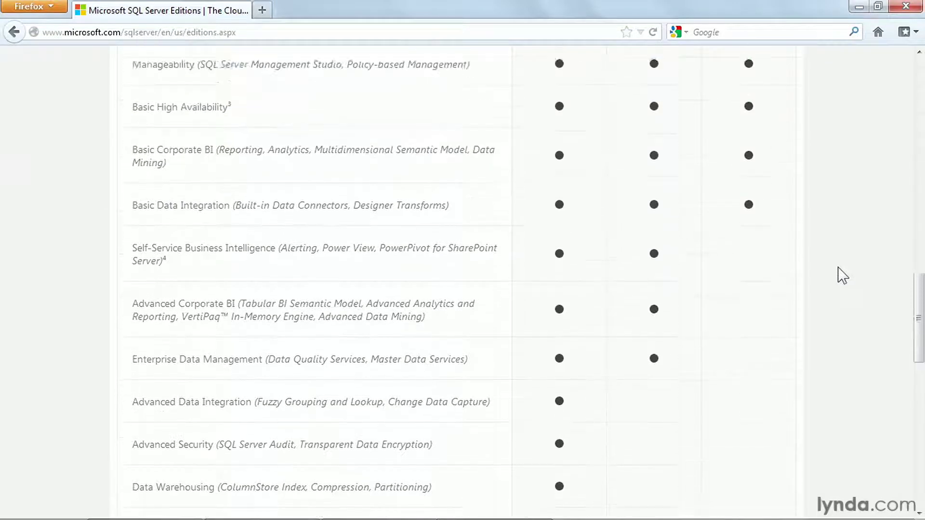
scroll("up", 3)
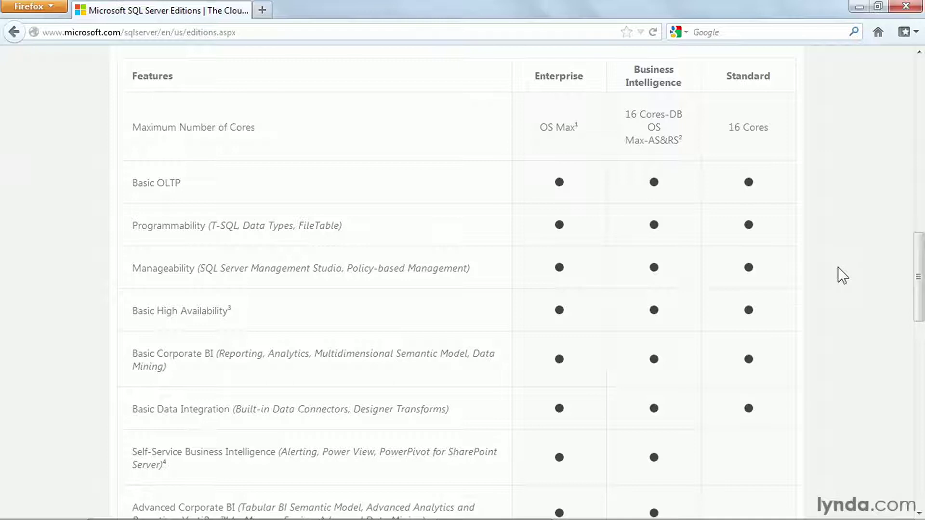
mouse_move(161, 456)
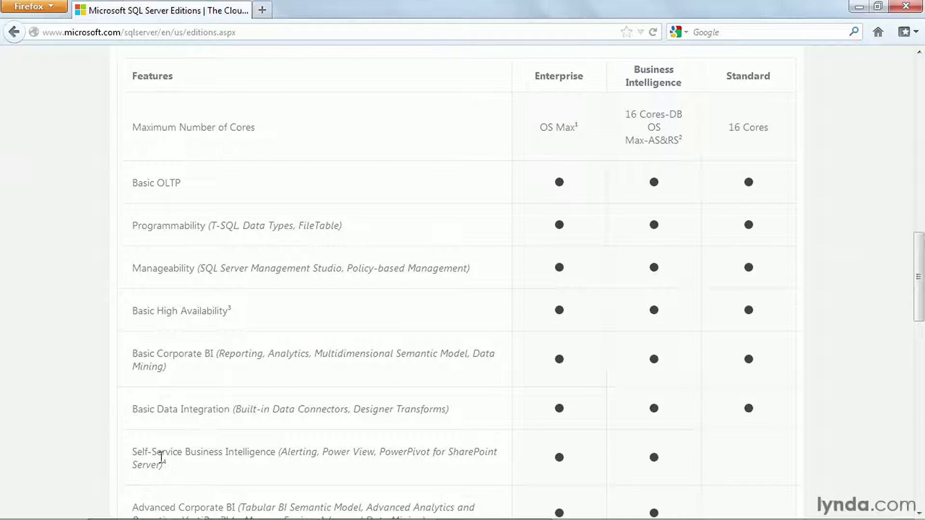
mouse_move(197, 370)
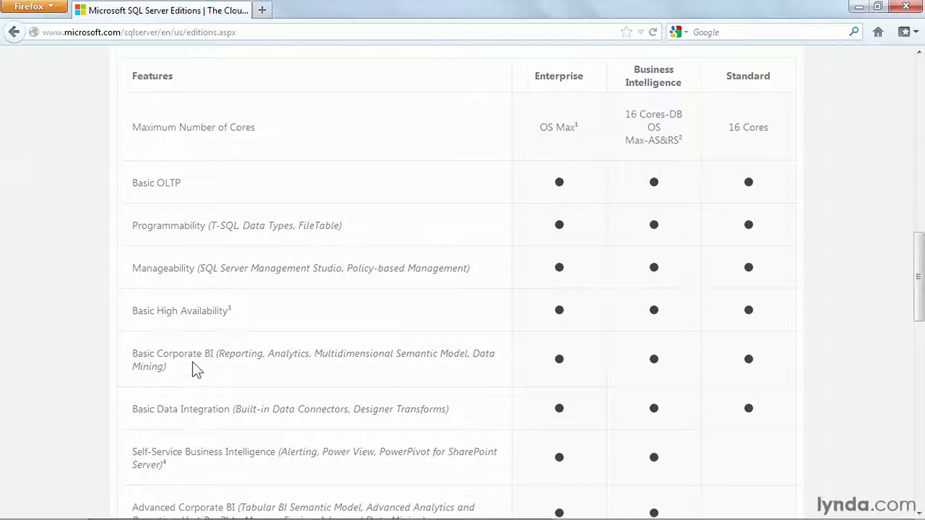
mouse_move(324, 369)
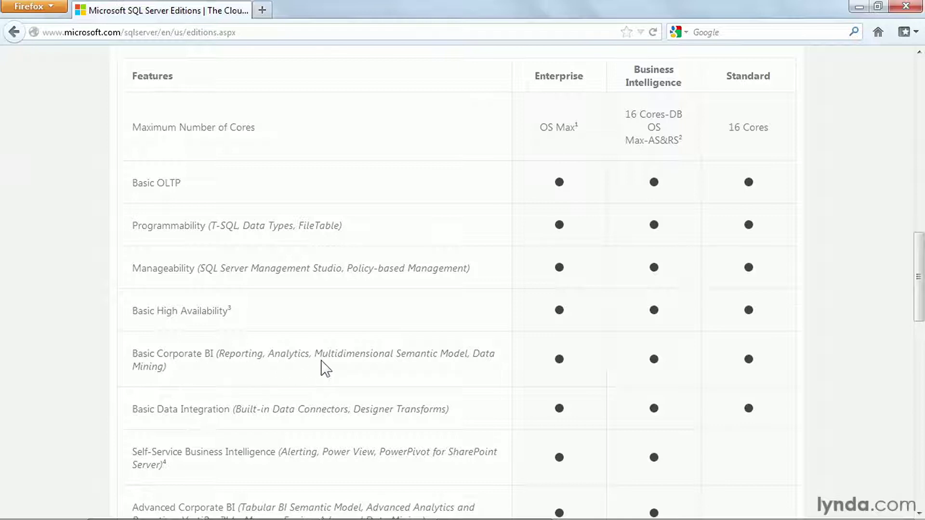
mouse_move(156, 428)
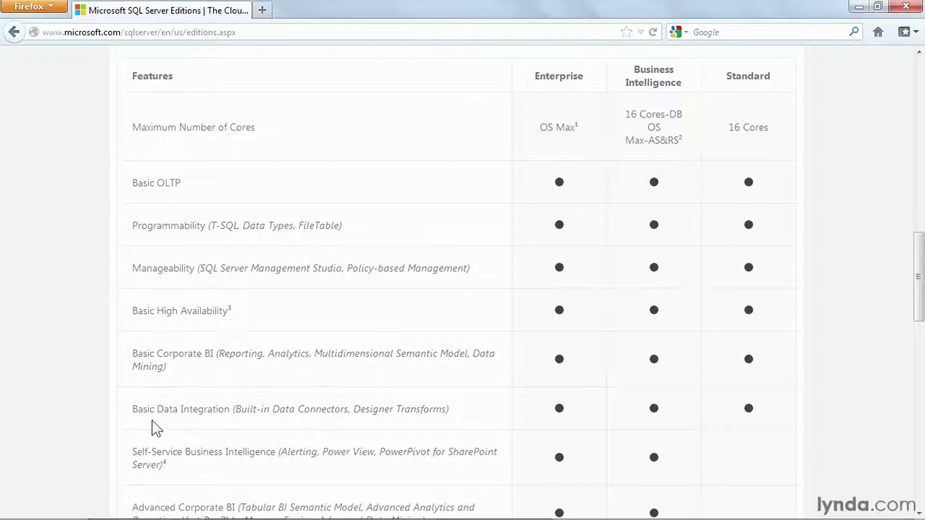
mouse_move(753, 394)
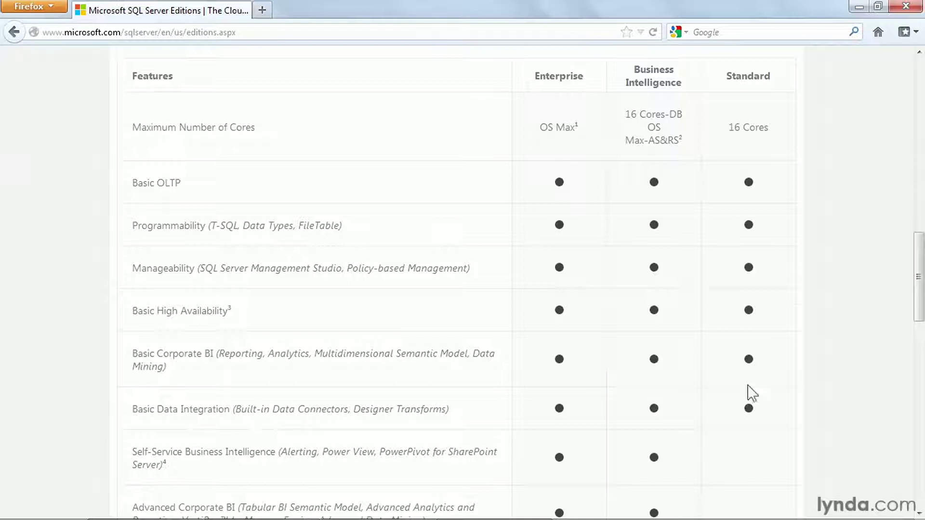
mouse_move(773, 407)
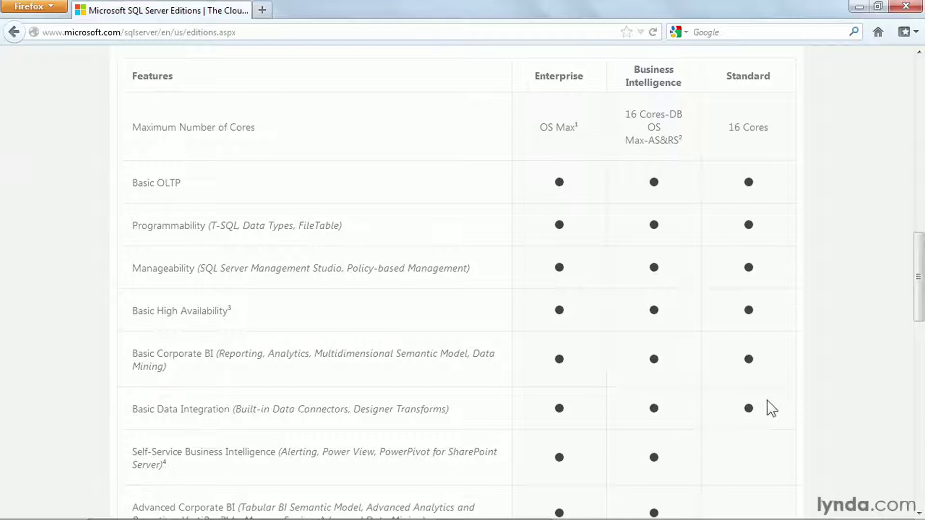
scroll("down", 3)
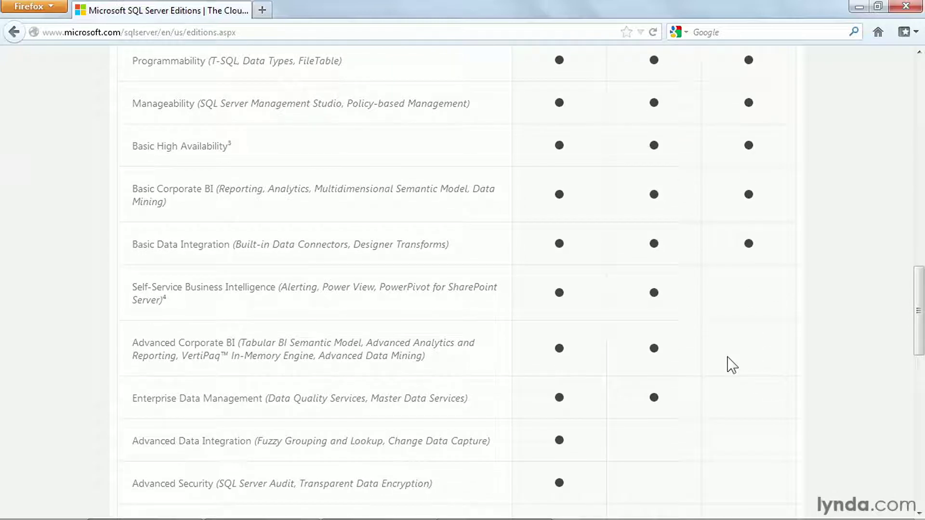